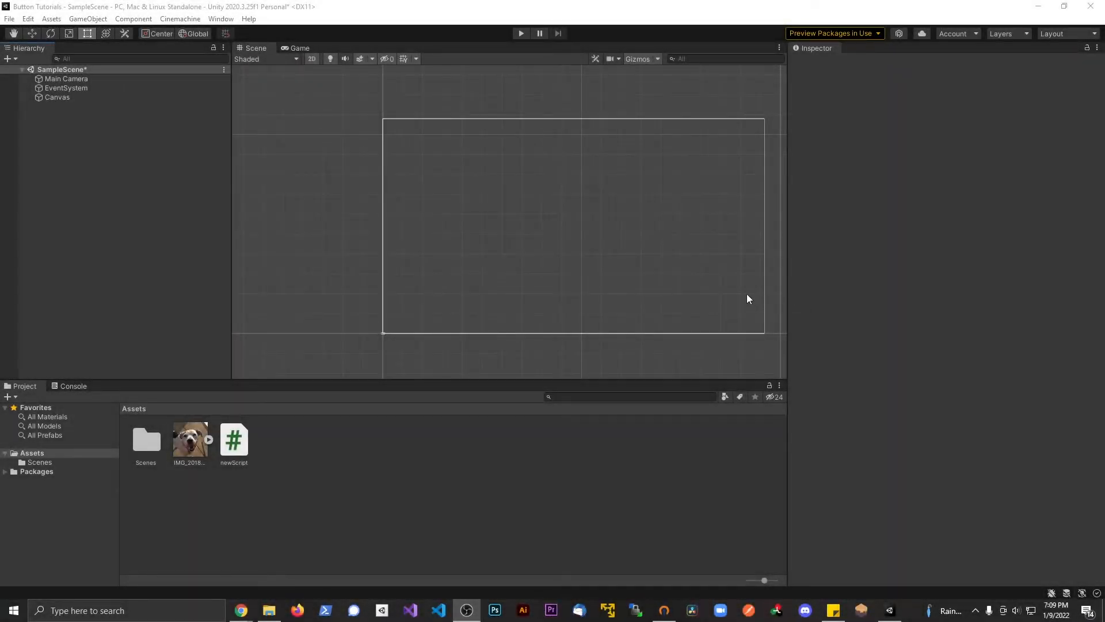
mouse_move(684, 259)
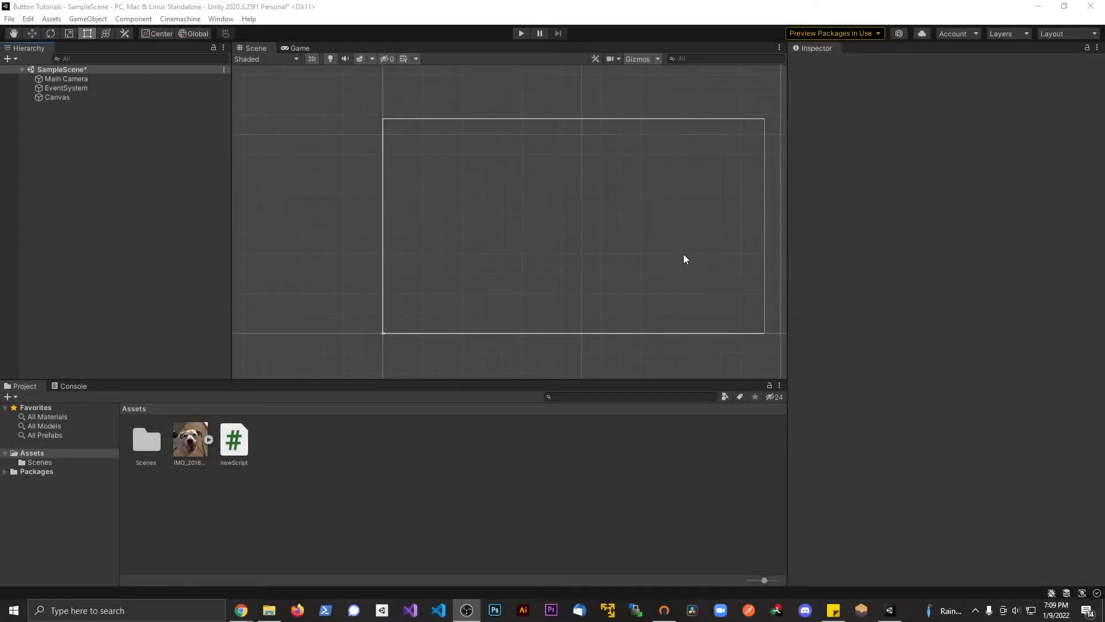
mouse_move(675, 255)
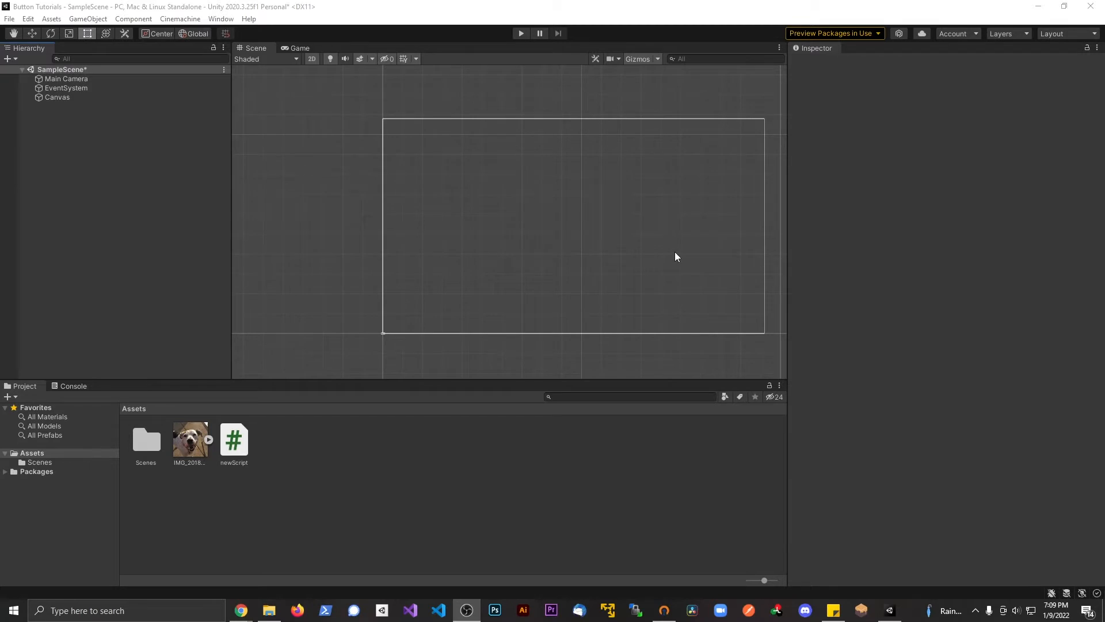
mouse_move(594, 257)
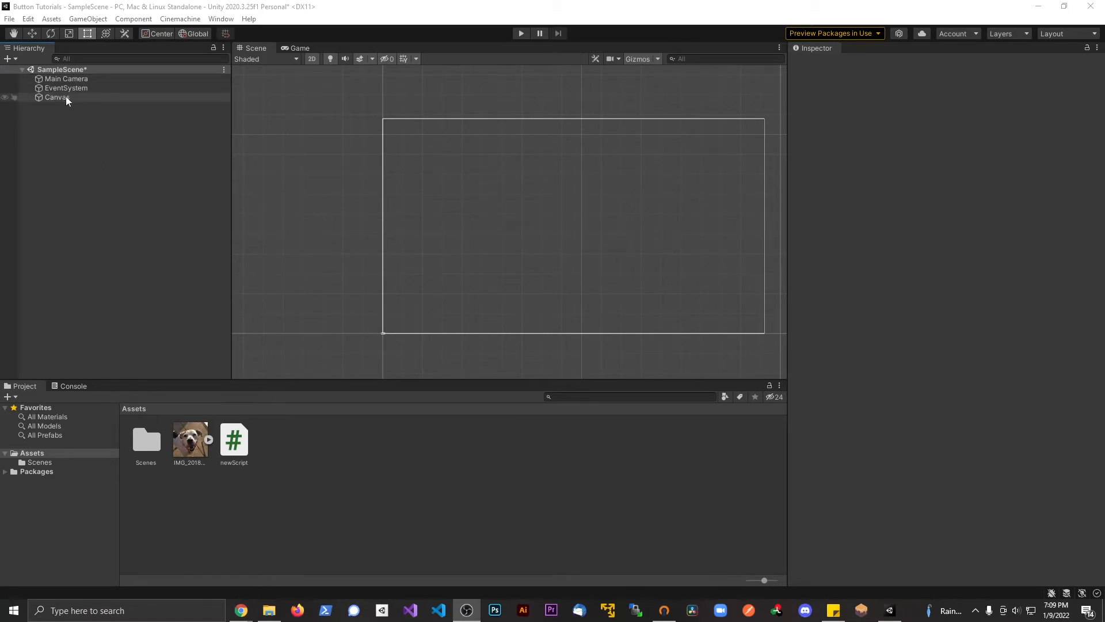
- Add a UI Image under Canvas showing the dog sprite at 750 by 750, then select Canvas
right_click(55, 97)
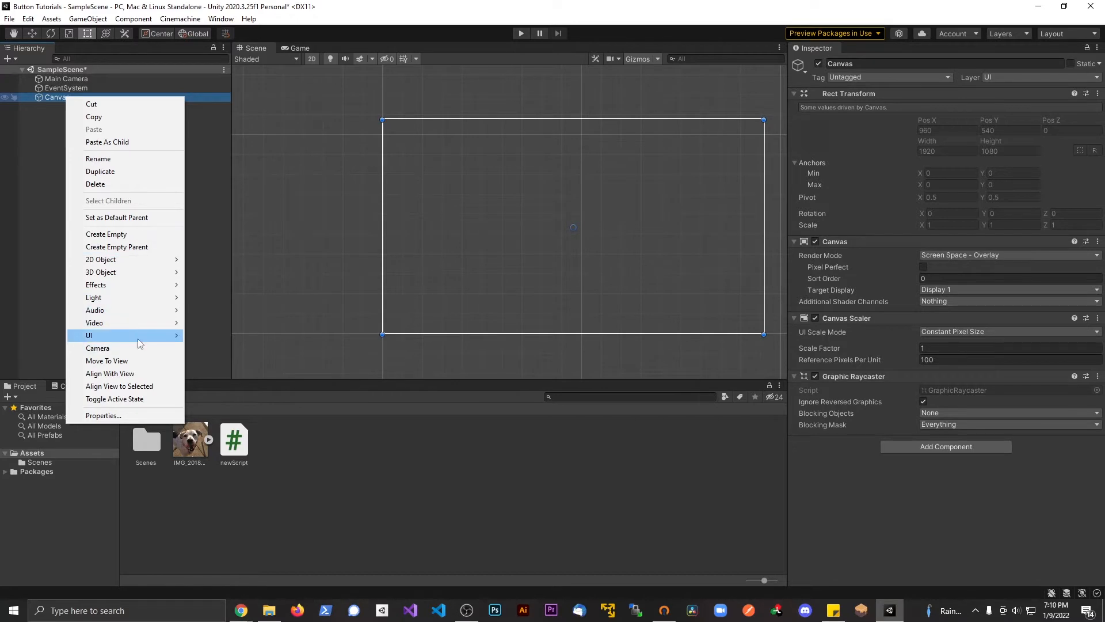
left_click(89, 335)
type("750")
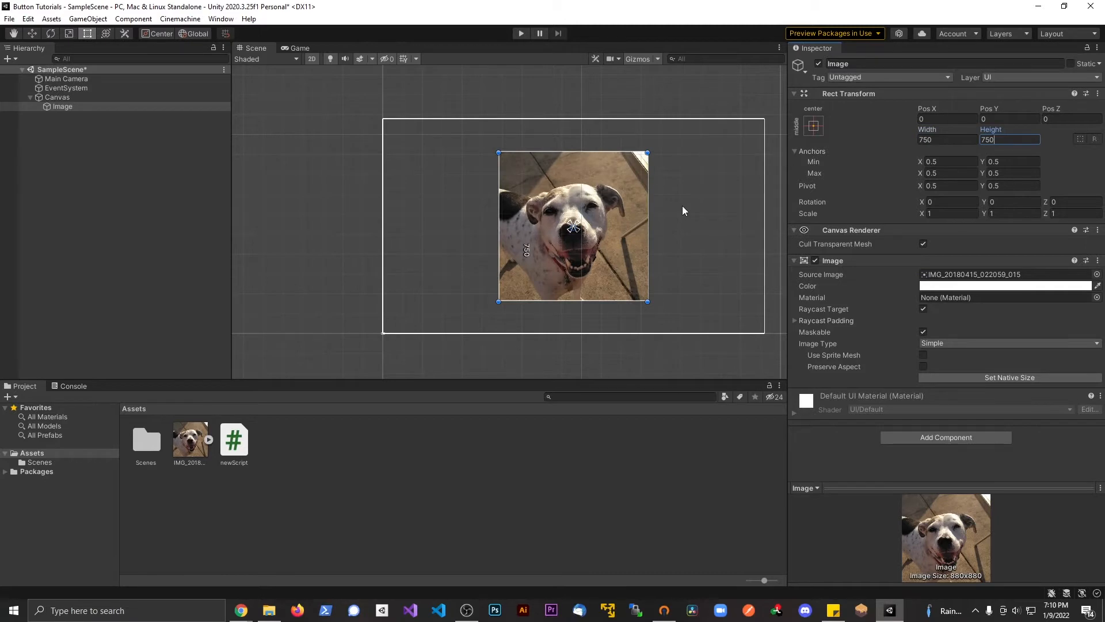
left_click(58, 96)
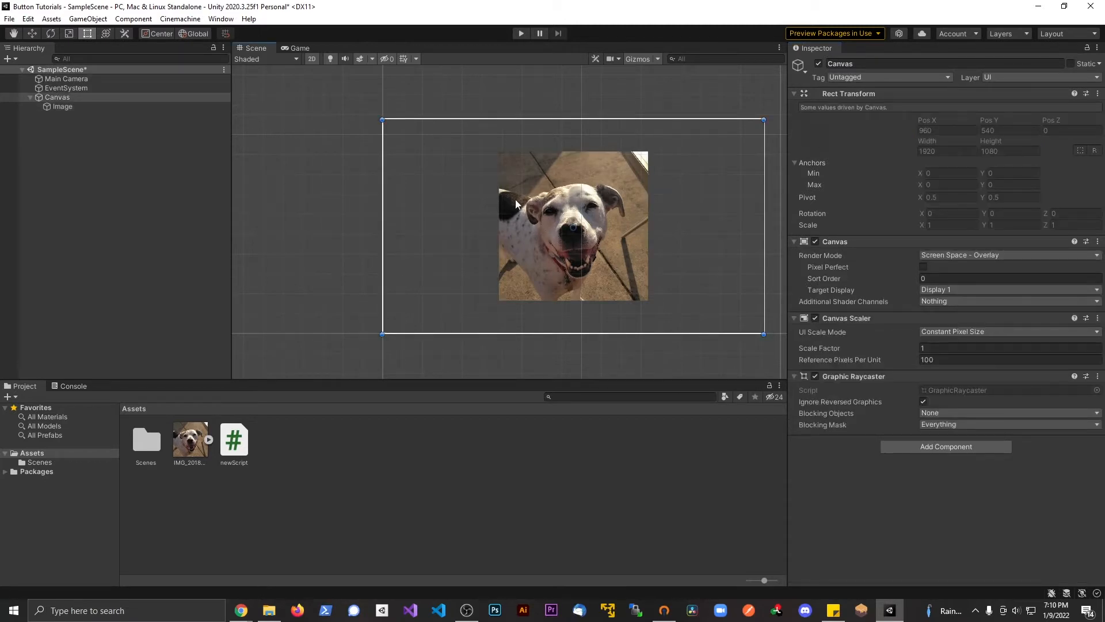
- Select the dog Image, give it Scale X -1 and Pos X 0, and begin re-entering its Width
left_click(62, 105)
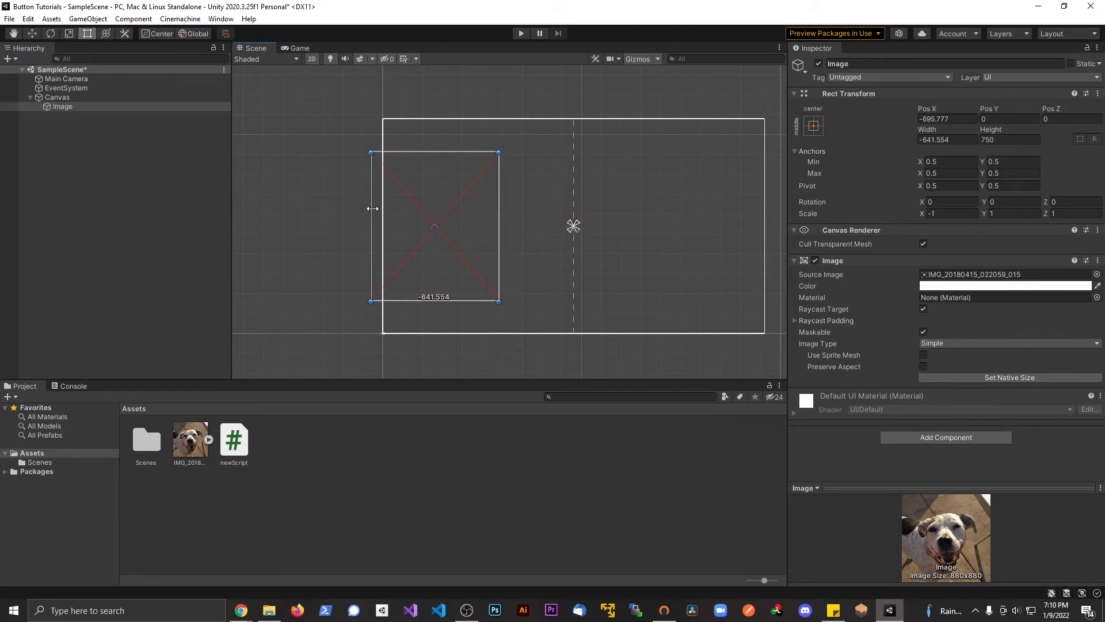
mouse_move(412, 203)
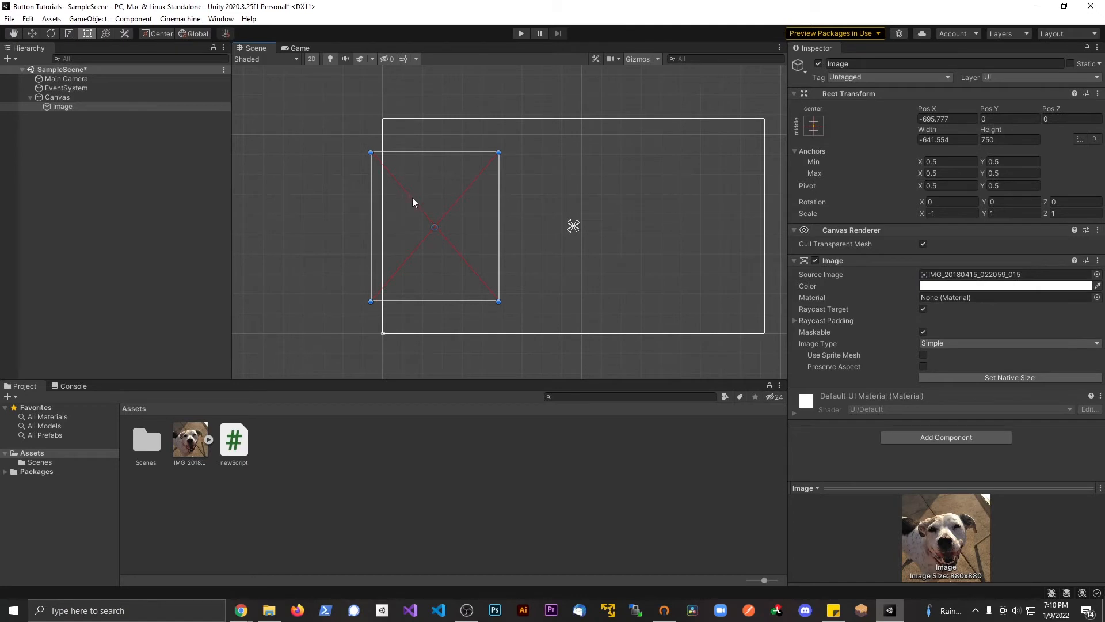
left_click(1010, 378)
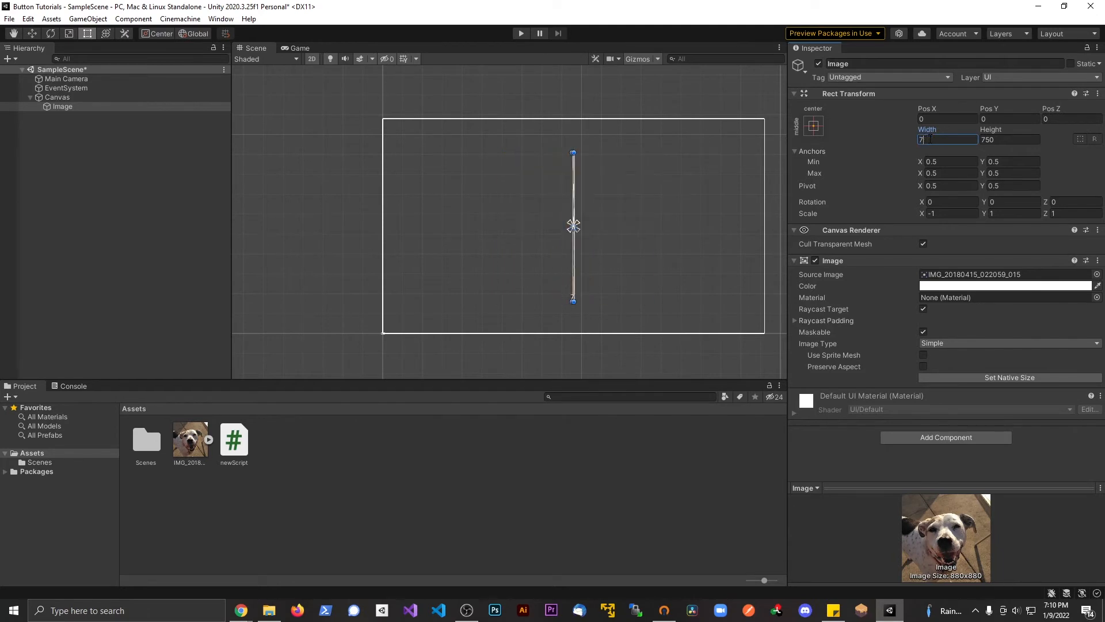
- Enter -750 then 750 as the Width and reset Scale X to 1
type("-750")
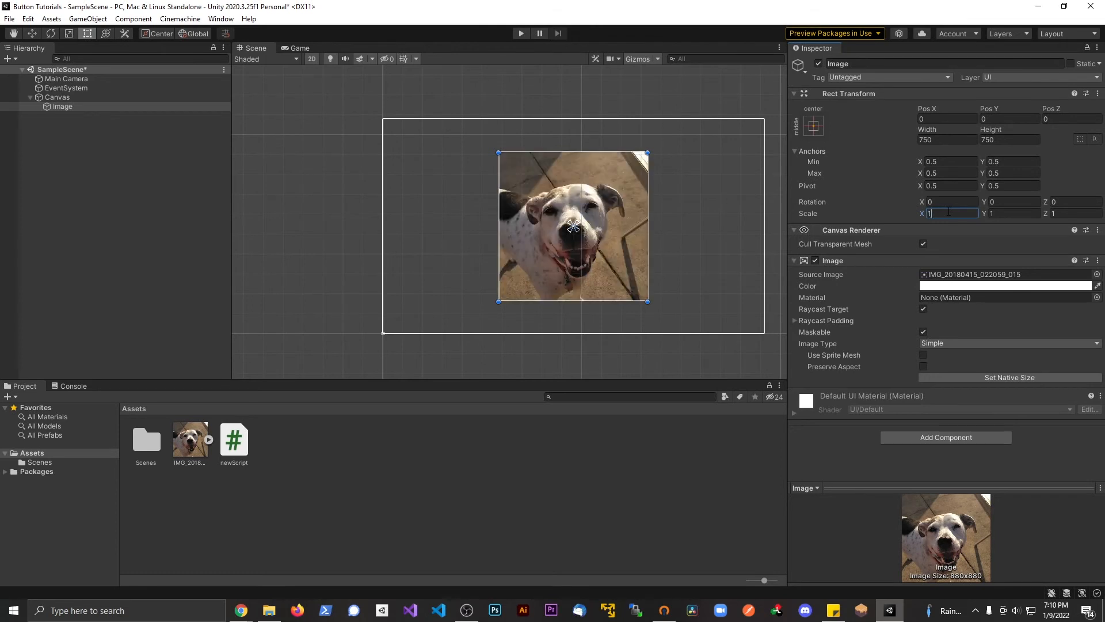
left_click(1012, 213)
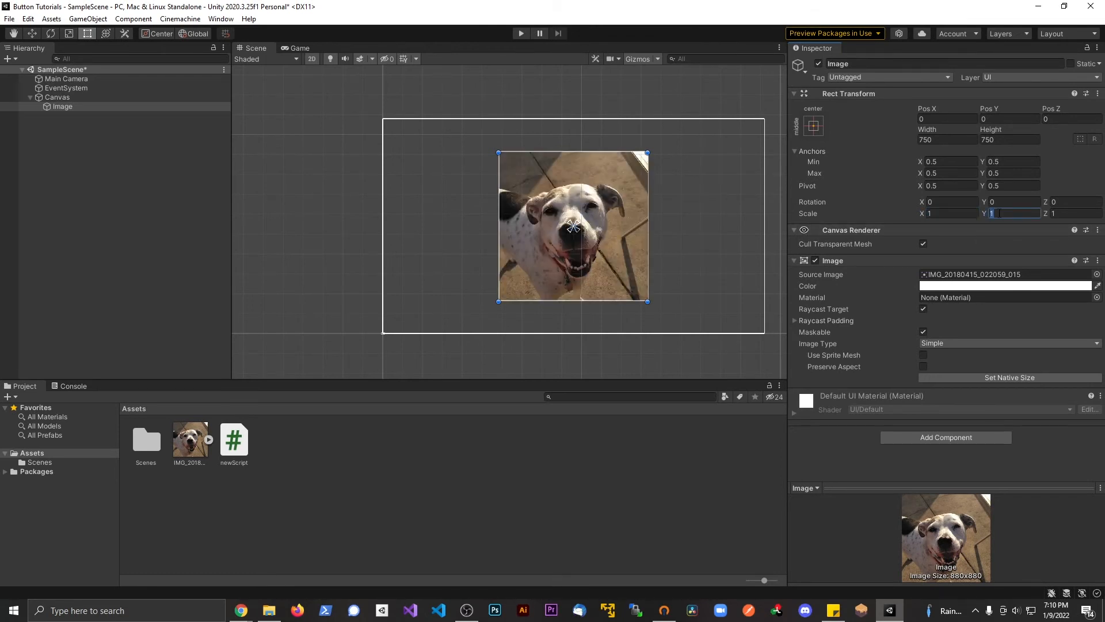
type("-1")
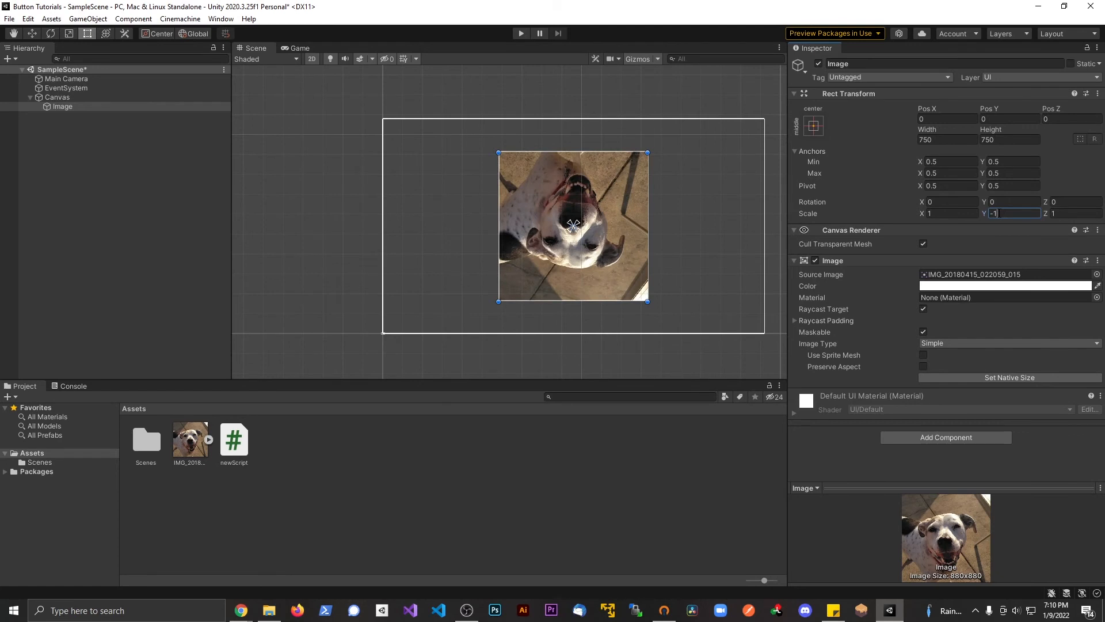
mouse_move(1050, 209)
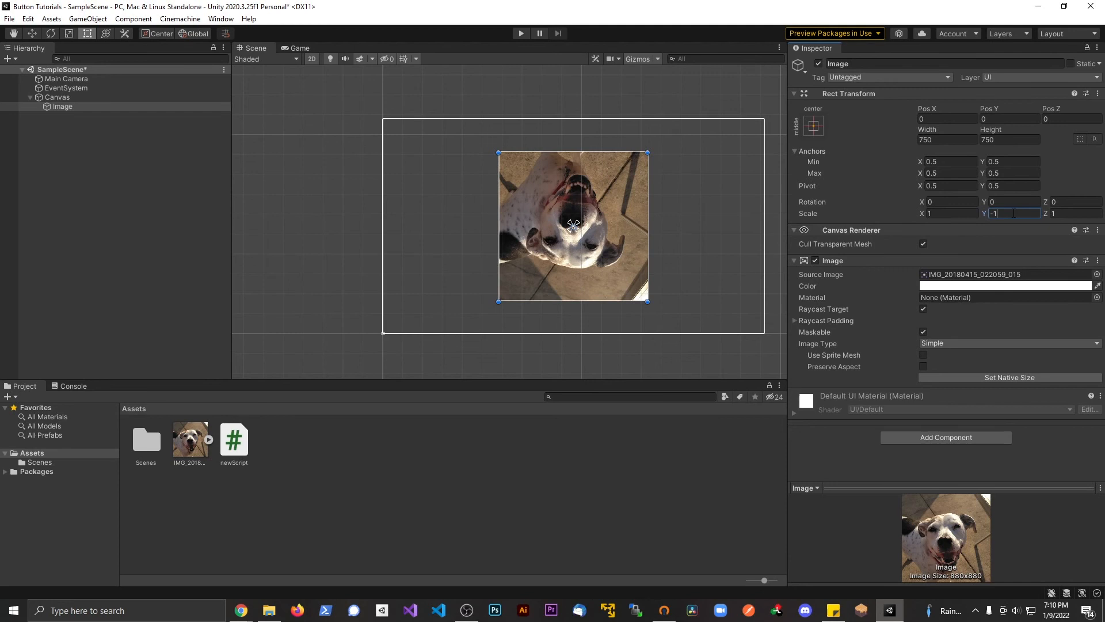
type("1")
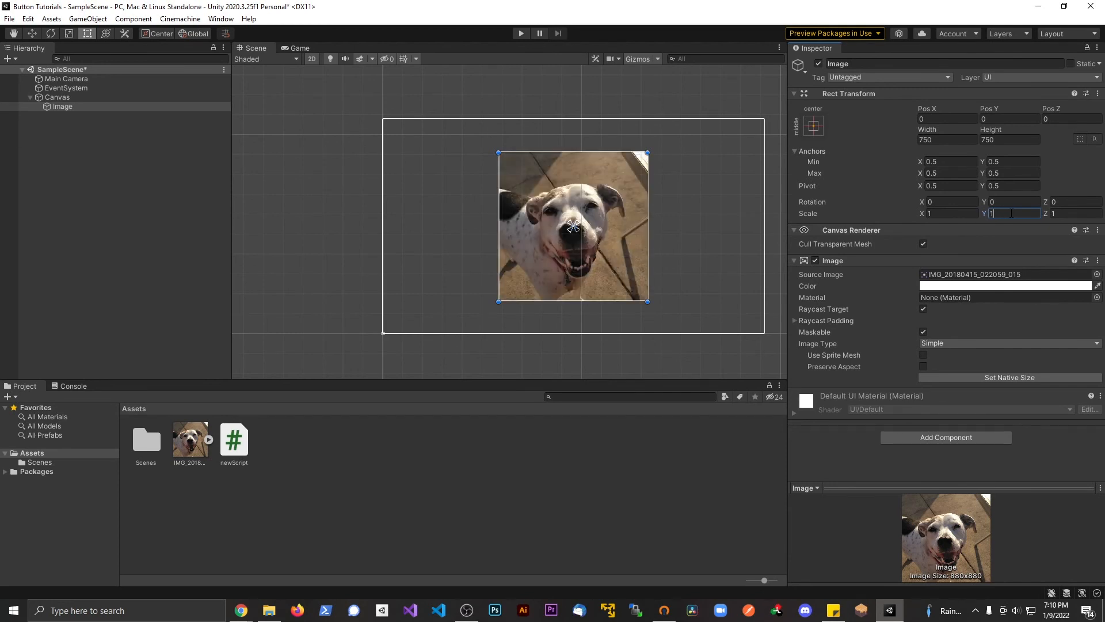